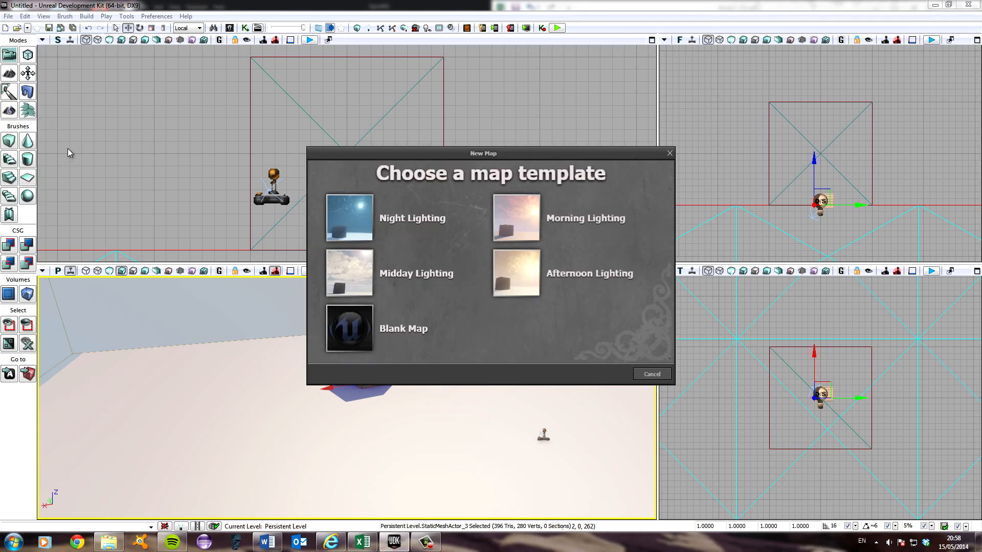
{"action": "mouse_move", "coordinate": [384, 281]}
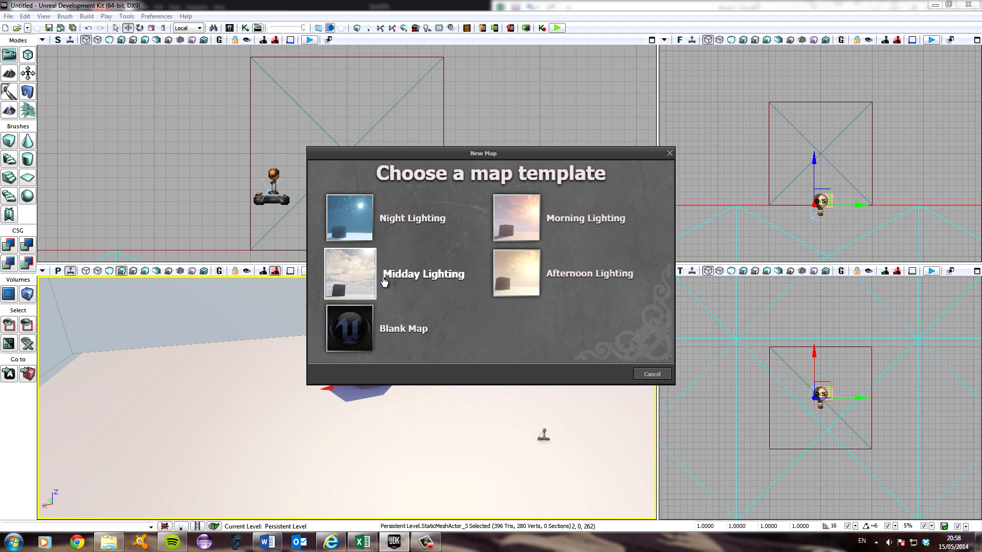
{"action": "mouse_move", "coordinate": [385, 280]}
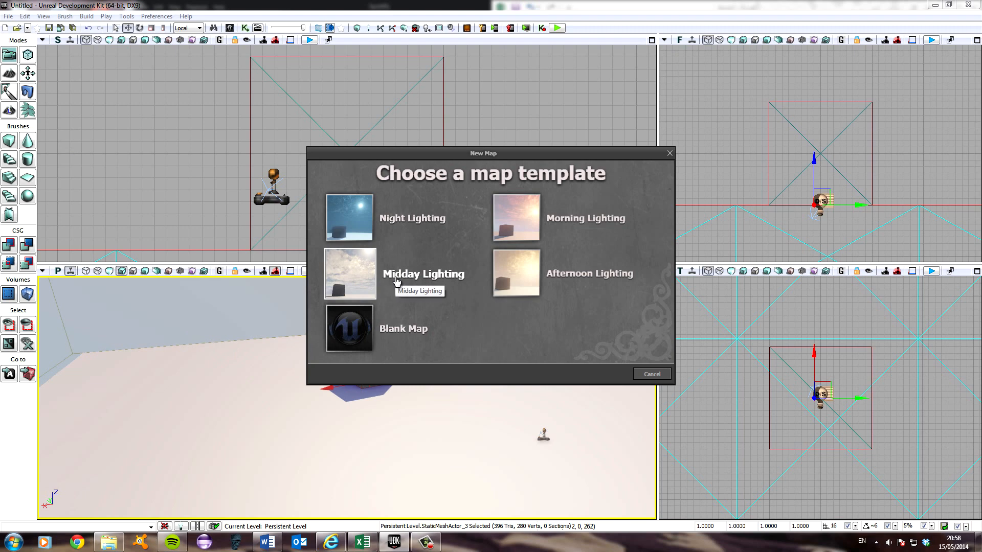
Create a new map from the Midday Lighting template
{"action": "left_click", "coordinate": [349, 274]}
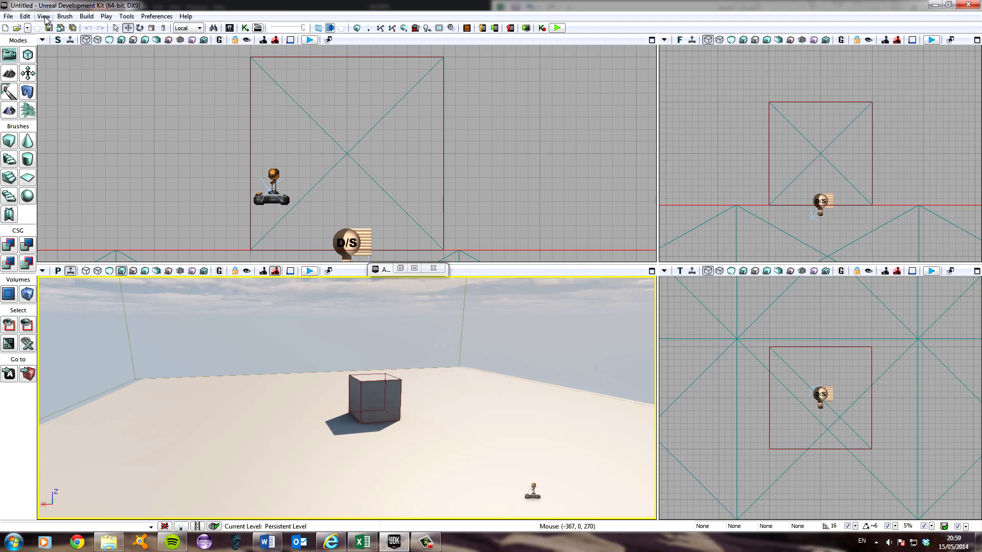
In World Properties, set Default Game Type and Game Type For PIE to UTDeathmatch
{"action": "left_click", "coordinate": [44, 16]}
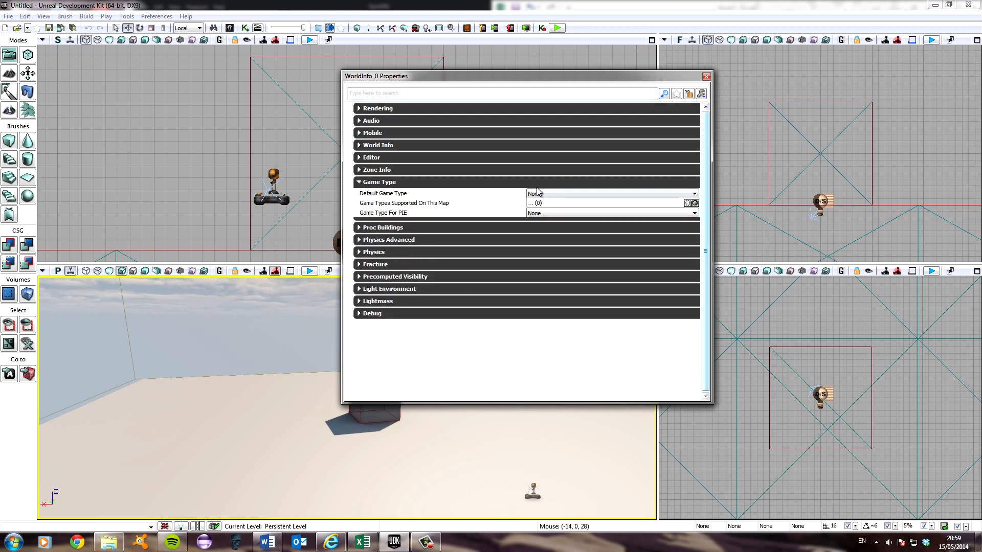
{"action": "left_click", "coordinate": [694, 193]}
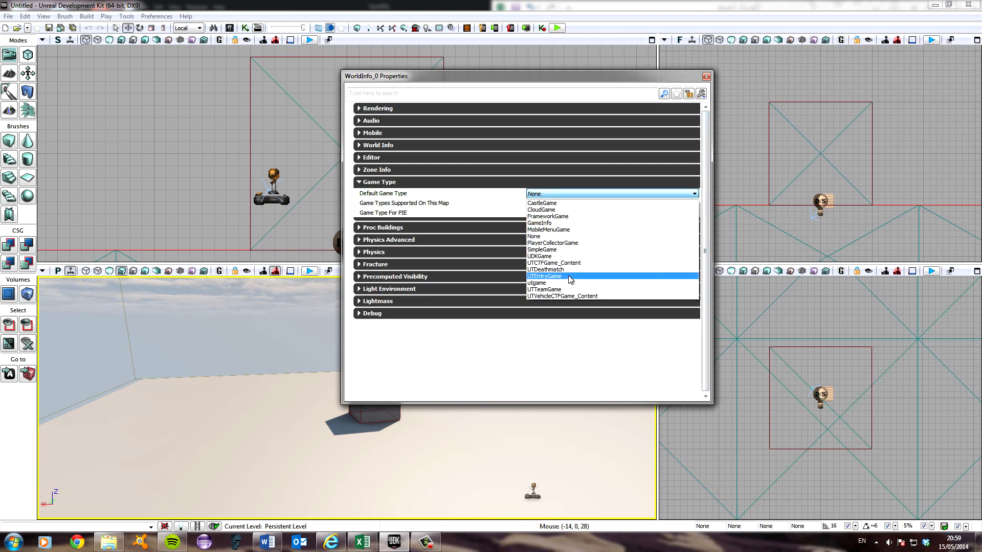
{"action": "mouse_move", "coordinate": [570, 269]}
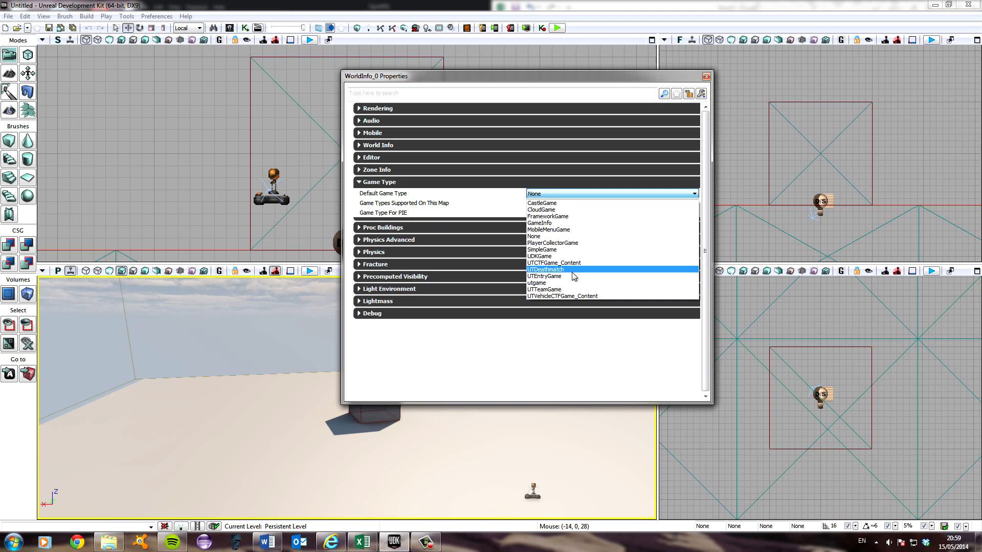
{"action": "left_click", "coordinate": [547, 270]}
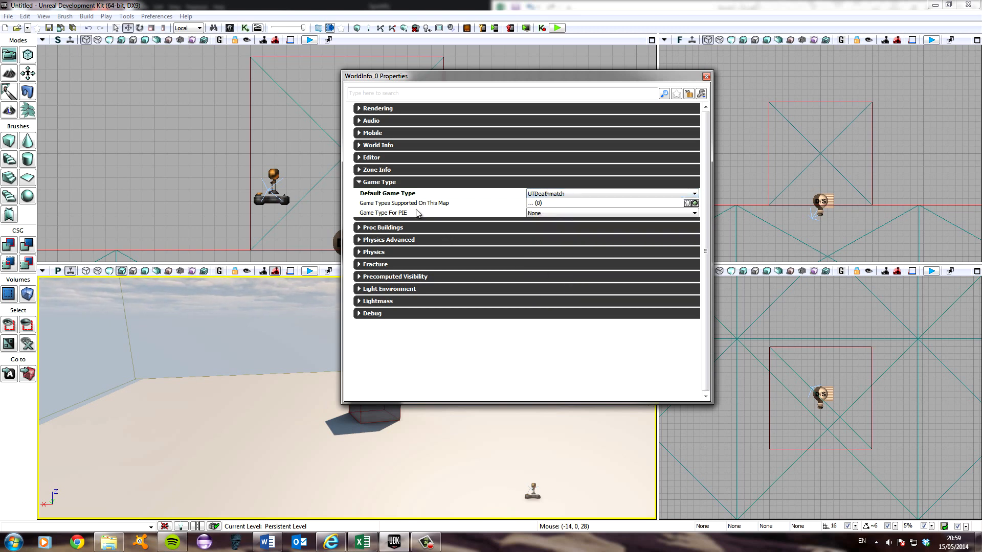
{"action": "mouse_move", "coordinate": [416, 213]}
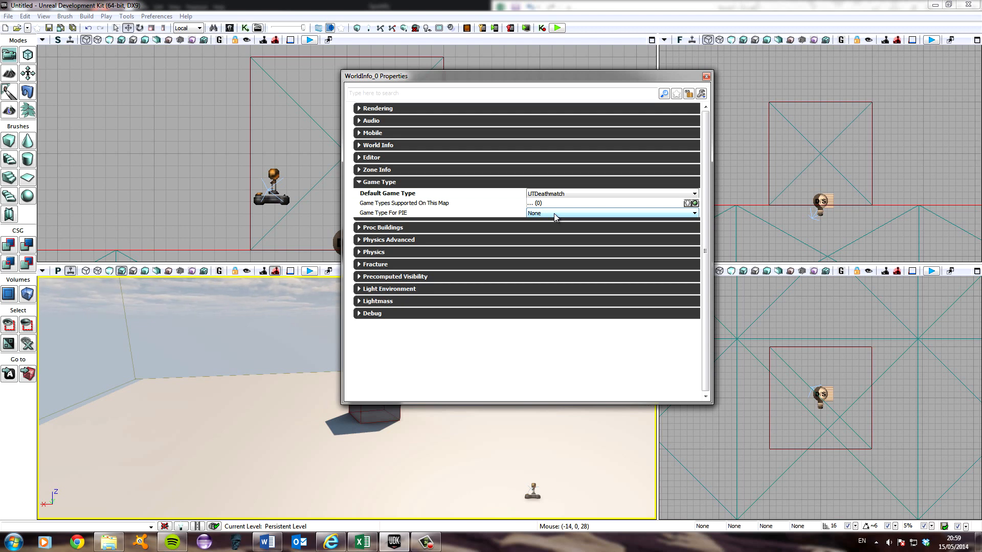
{"action": "left_click", "coordinate": [694, 212]}
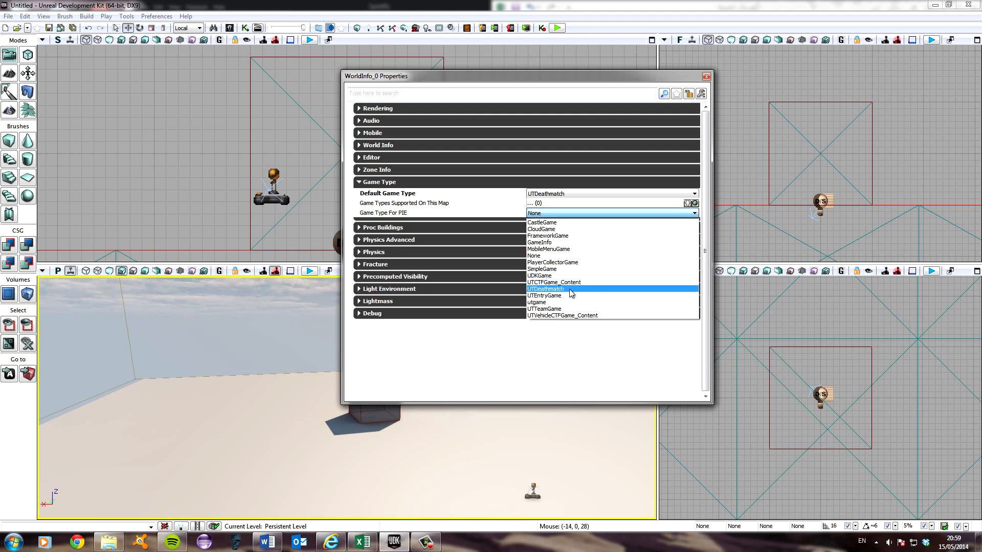
{"action": "left_click", "coordinate": [546, 288]}
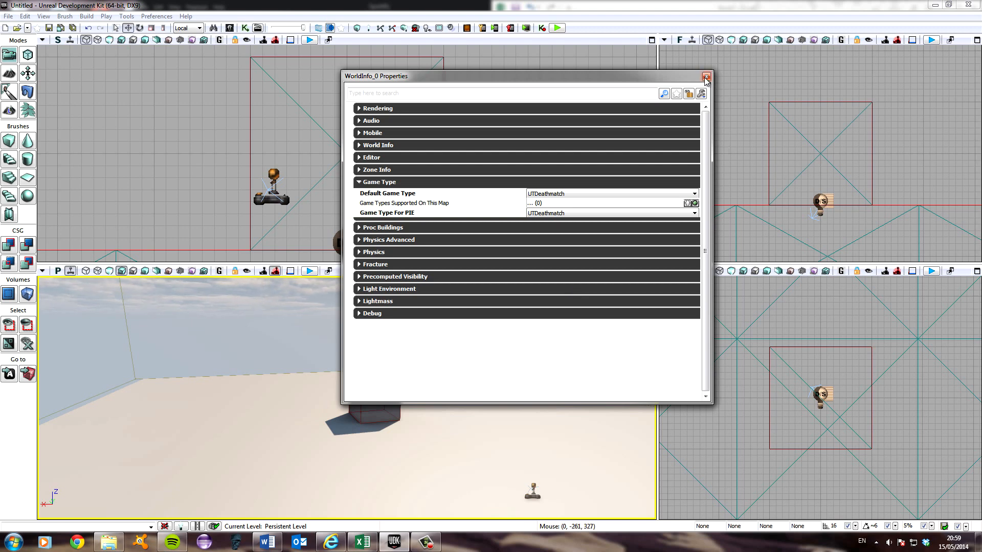
{"action": "left_click", "coordinate": [706, 76]}
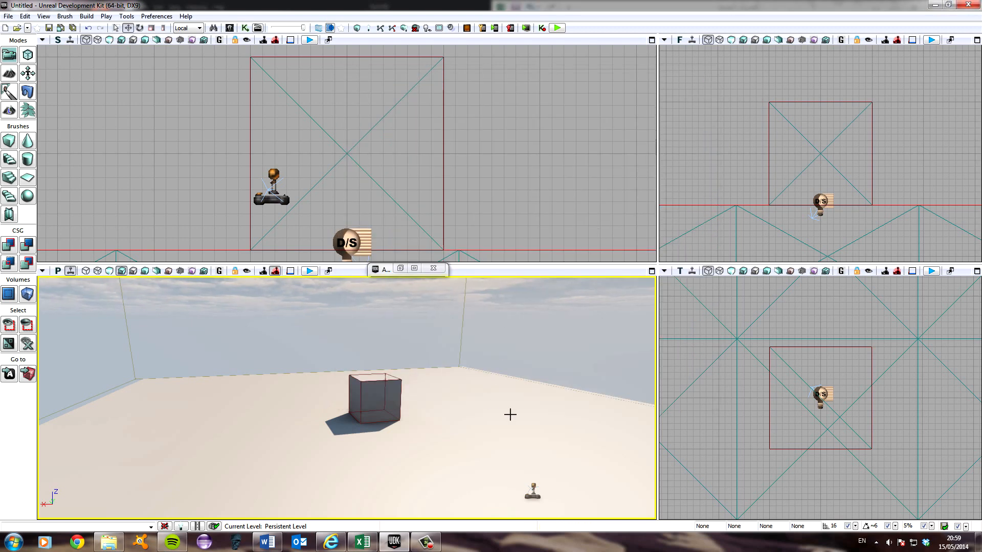
{"action": "left_click_drag", "start_coordinate": [510, 413], "coordinate": [482, 436]}
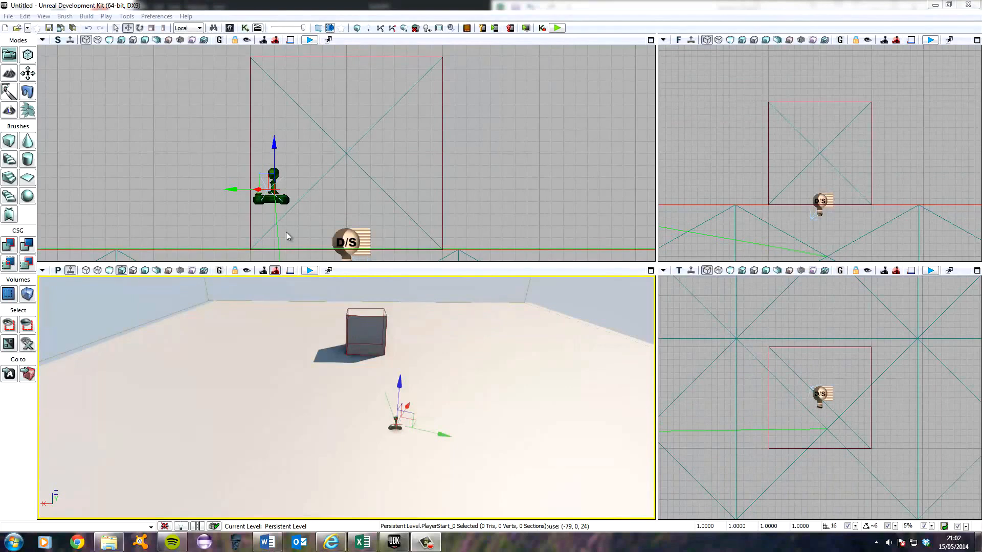
{"action": "mouse_move", "coordinate": [229, 28]}
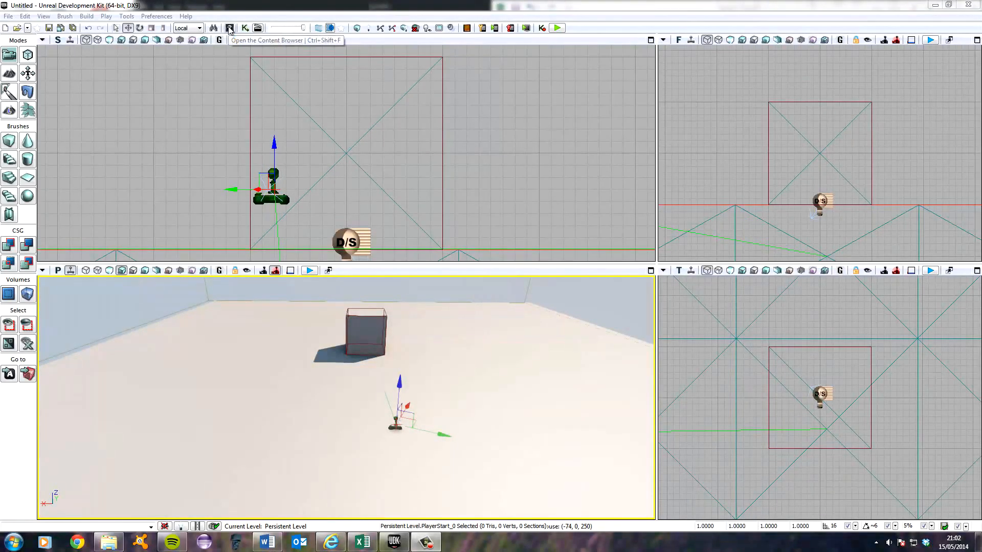
Select UTVehicleFactory_Scorpion under Vehicles in the Content Browser's Actor Classes
{"action": "left_click", "coordinate": [229, 28]}
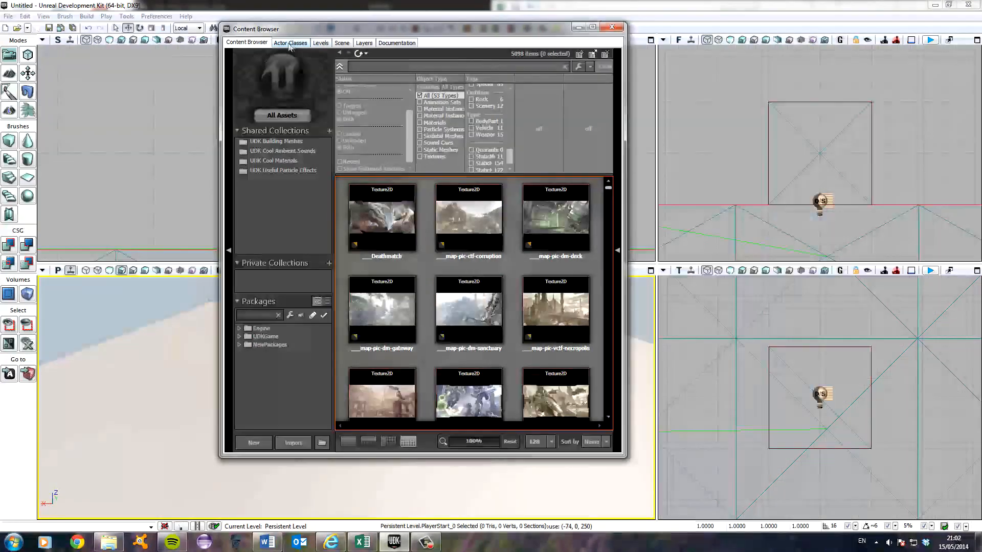
{"action": "left_click", "coordinate": [290, 42]}
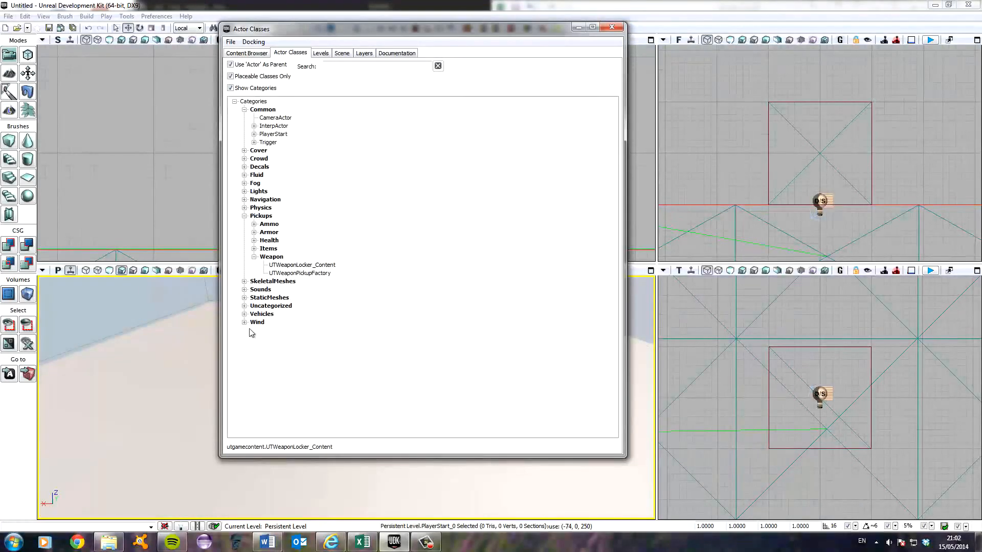
{"action": "left_click", "coordinate": [245, 313]}
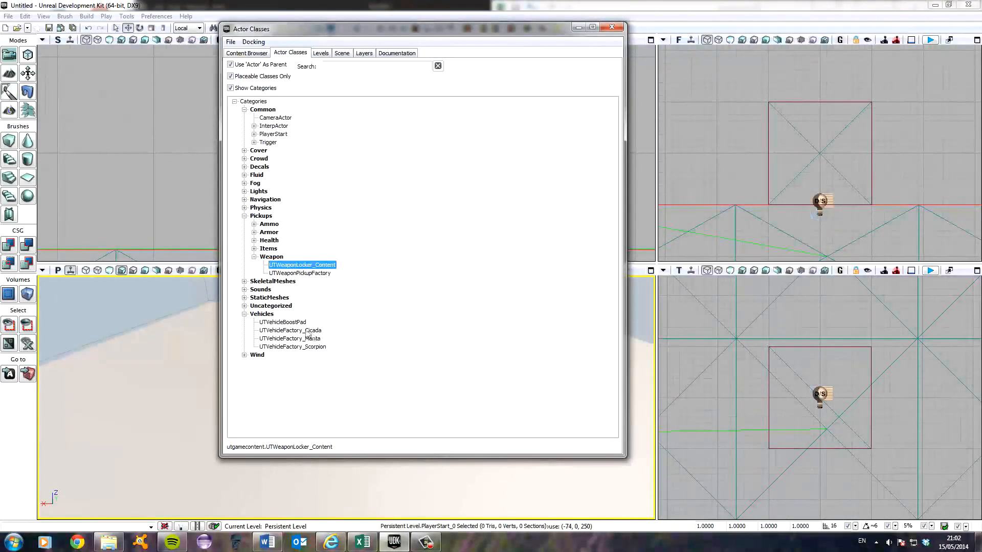
{"action": "left_click", "coordinate": [291, 346]}
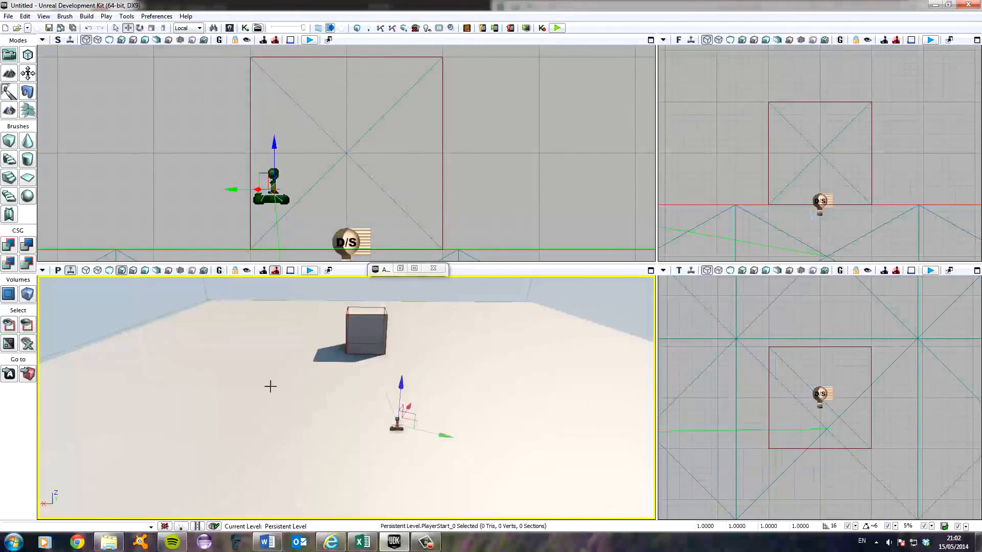
Add a UTVehicleFactory_Scorpion on the map floor near the cube
{"action": "right_click", "coordinate": [367, 332]}
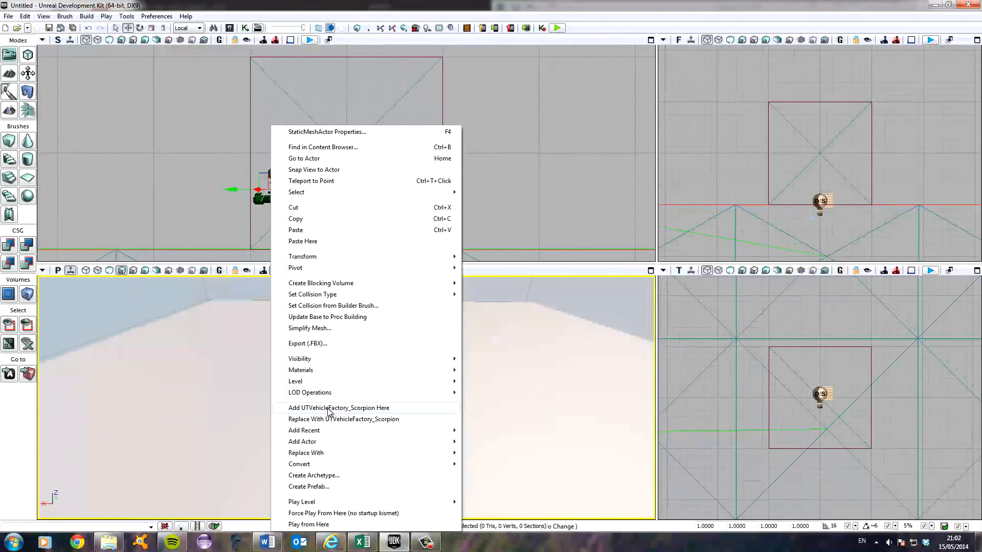
{"action": "left_click", "coordinate": [338, 408]}
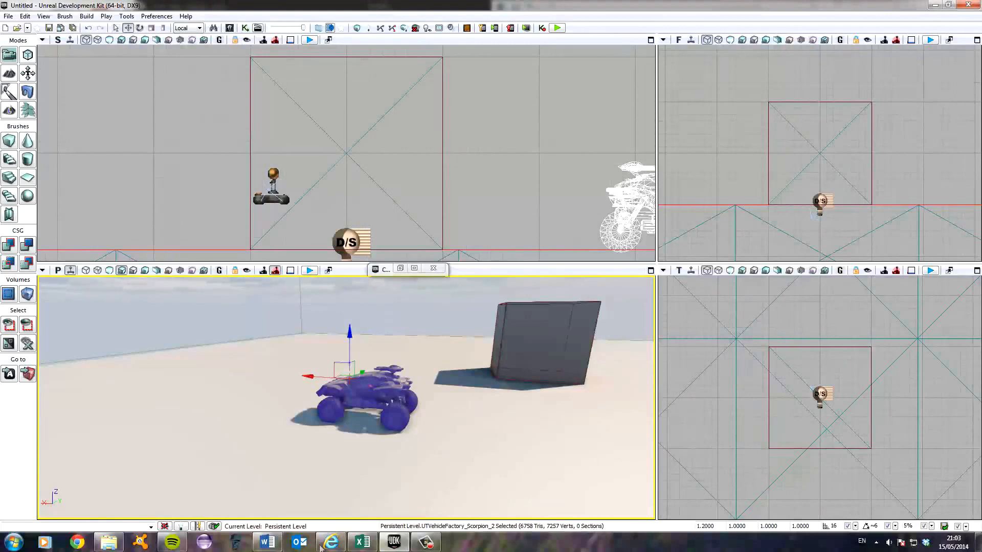
{"action": "mouse_move", "coordinate": [435, 326]}
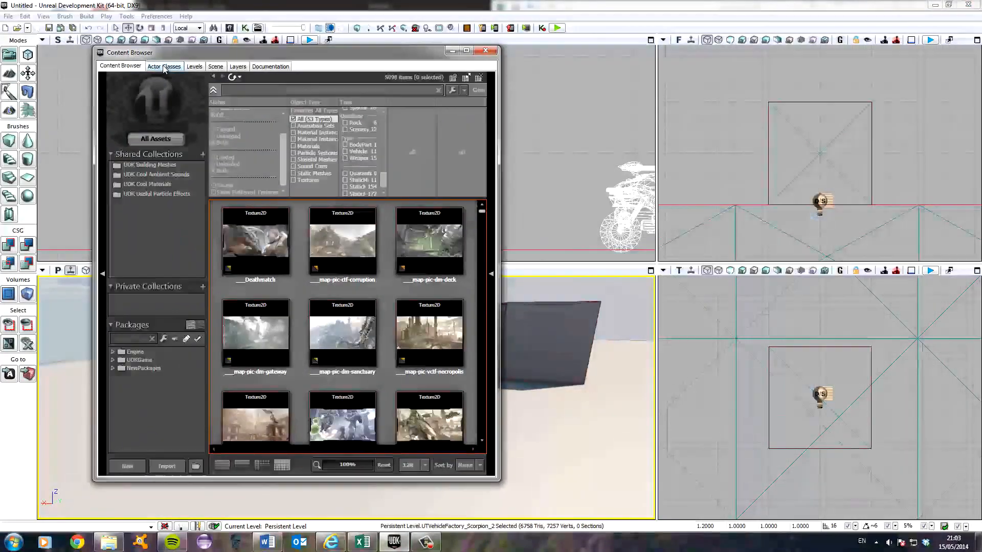
Select UTPickupFactory_HealthPack under Pickups > Health in Actor Classes
{"action": "left_click", "coordinate": [165, 67]}
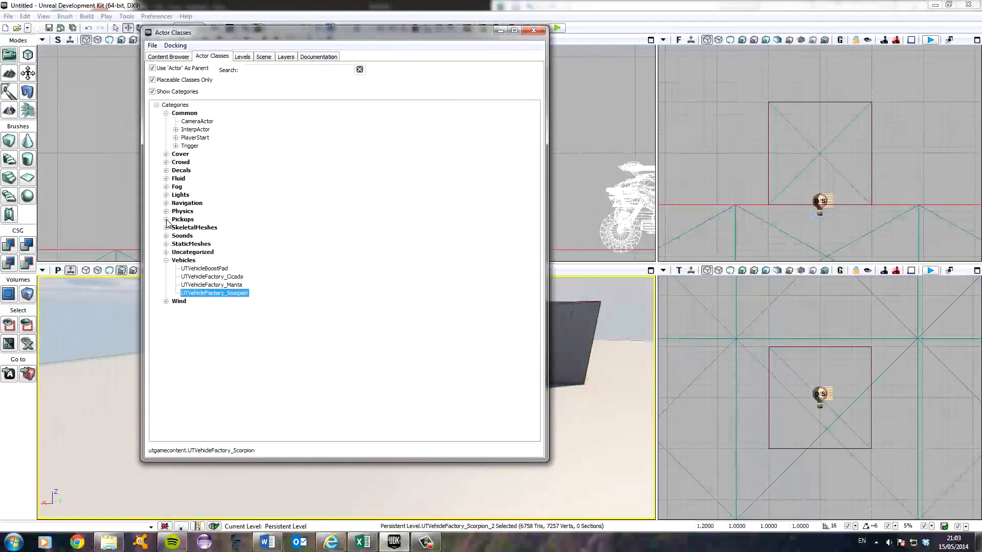
{"action": "left_click", "coordinate": [167, 219]}
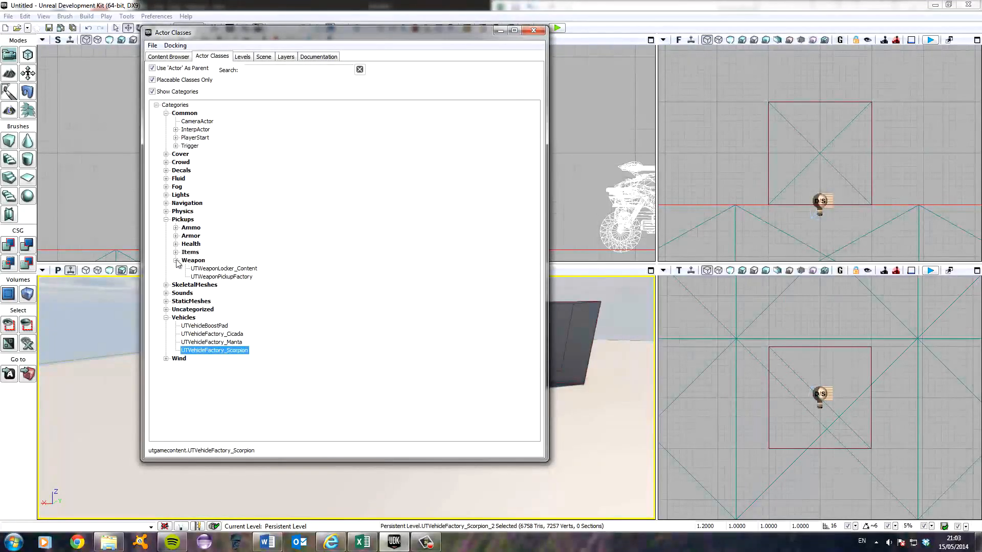
{"action": "left_click", "coordinate": [176, 260]}
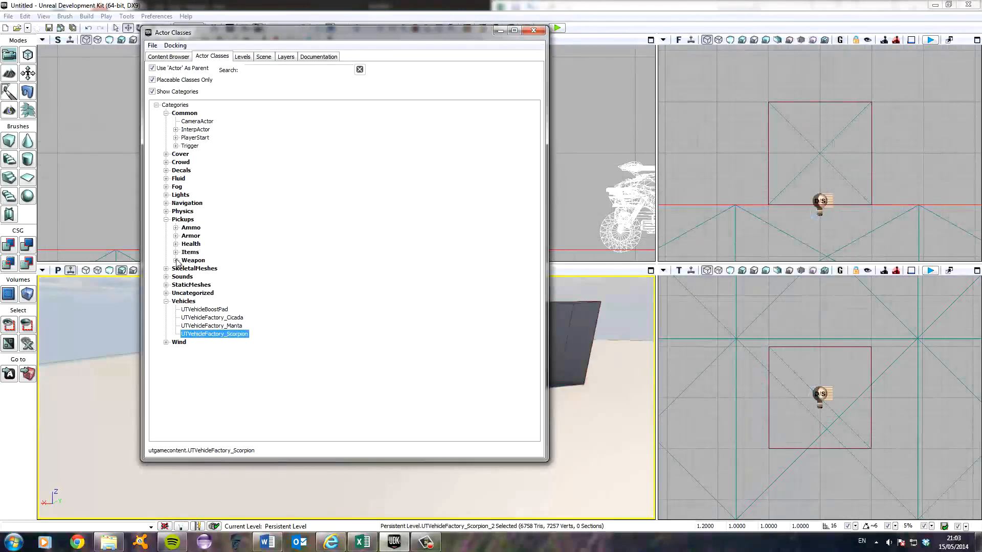
{"action": "left_click", "coordinate": [176, 244]}
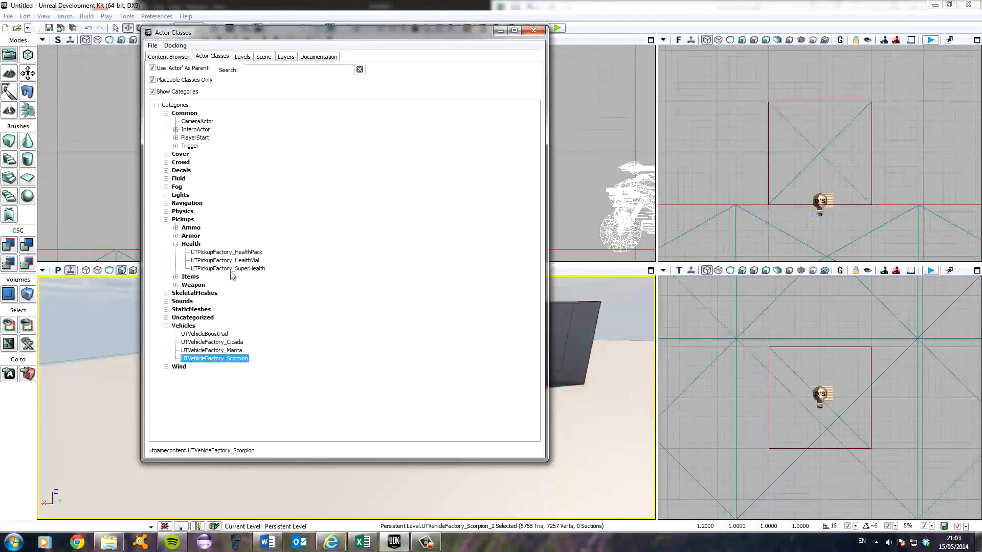
{"action": "left_click", "coordinate": [225, 252]}
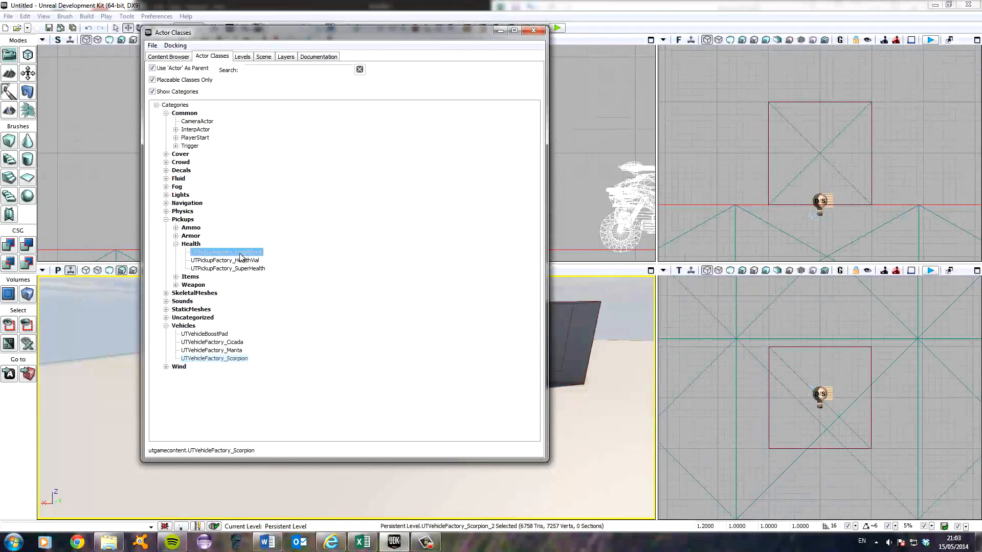
{"action": "left_click", "coordinate": [227, 252]}
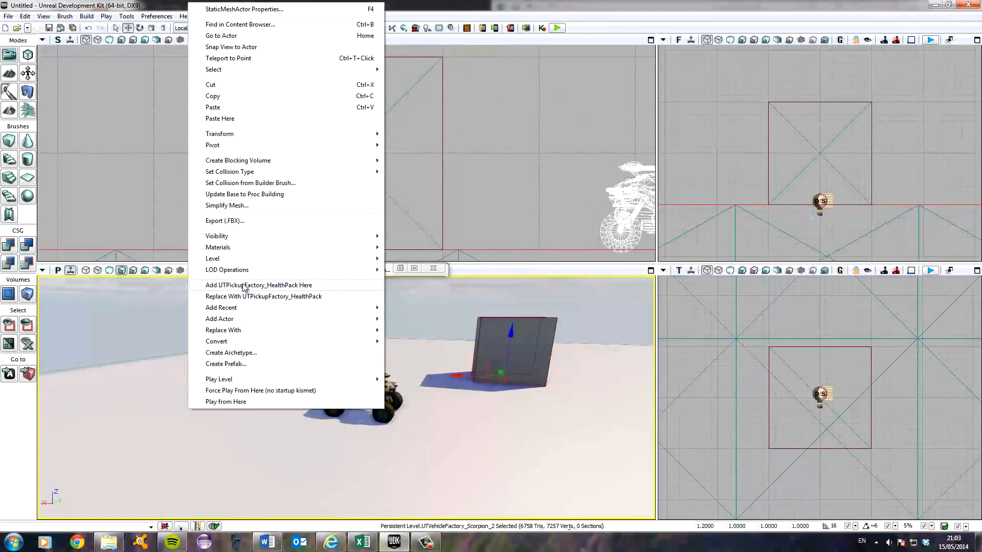
Place a UTPickupFactory_HealthPack in the level from the viewport context menu
{"action": "left_click", "coordinate": [258, 285]}
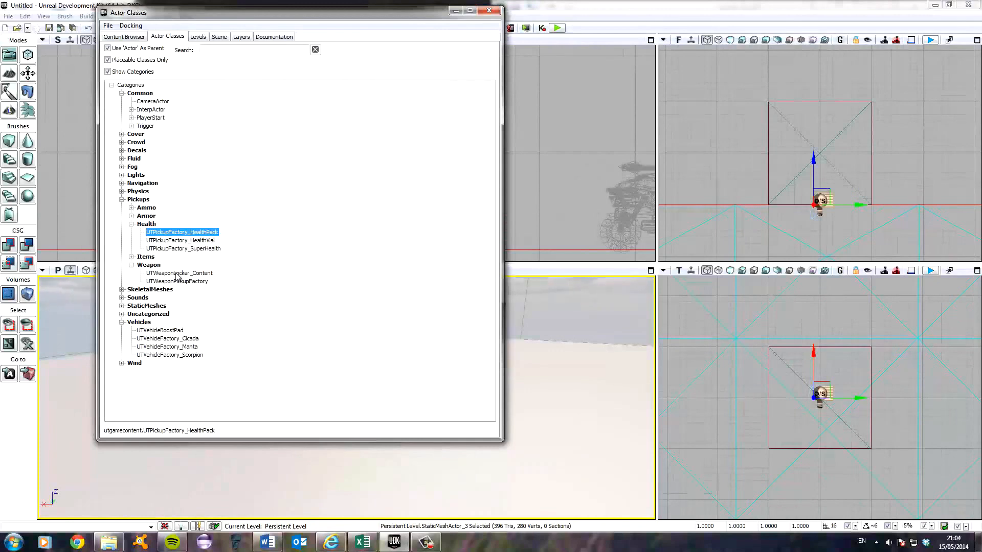
Add a UTWeaponPickupFactory and set its Weapon Pickup Class to UTWeap_ShockRifle
{"action": "left_click", "coordinate": [177, 282]}
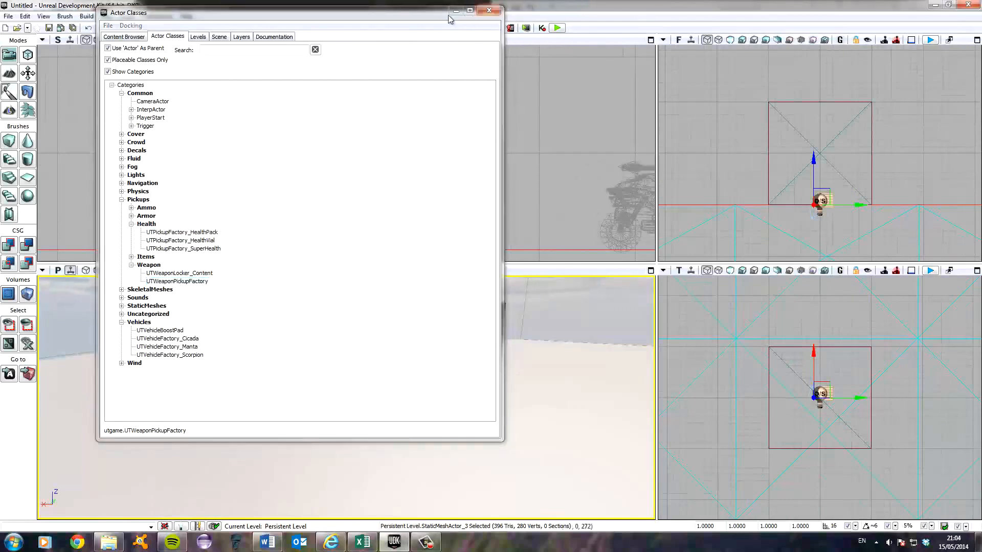
{"action": "left_click", "coordinate": [489, 10]}
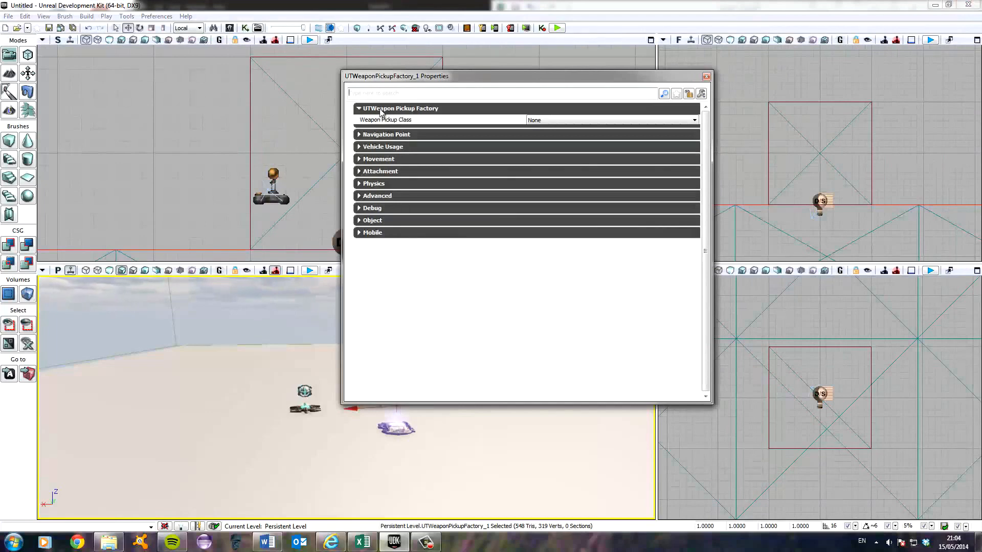
{"action": "mouse_move", "coordinate": [539, 134]}
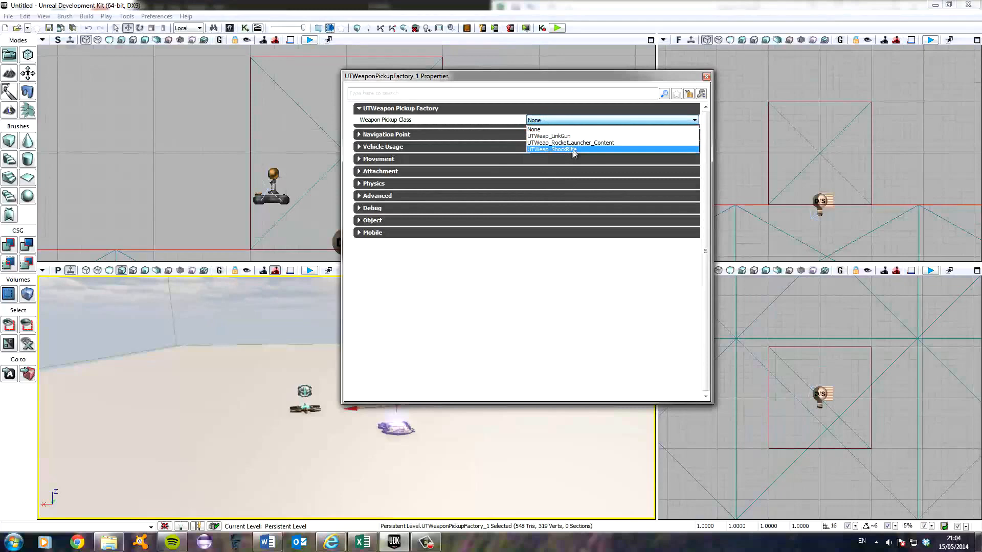
{"action": "left_click", "coordinate": [570, 142]}
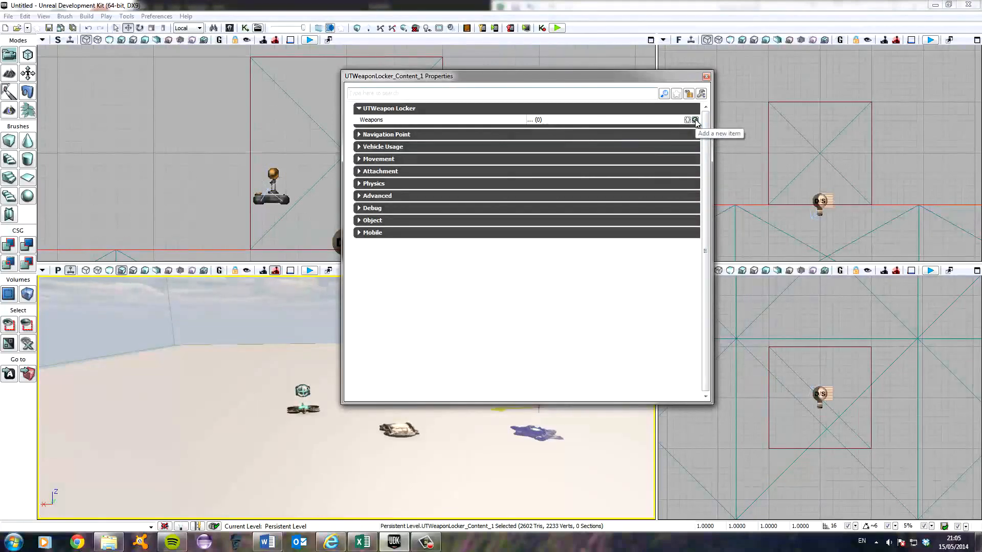
Add two locker weapon entries: UTWeap_LinkGun and UTWeap_RocketLauncher_Content
{"action": "left_click", "coordinate": [695, 120]}
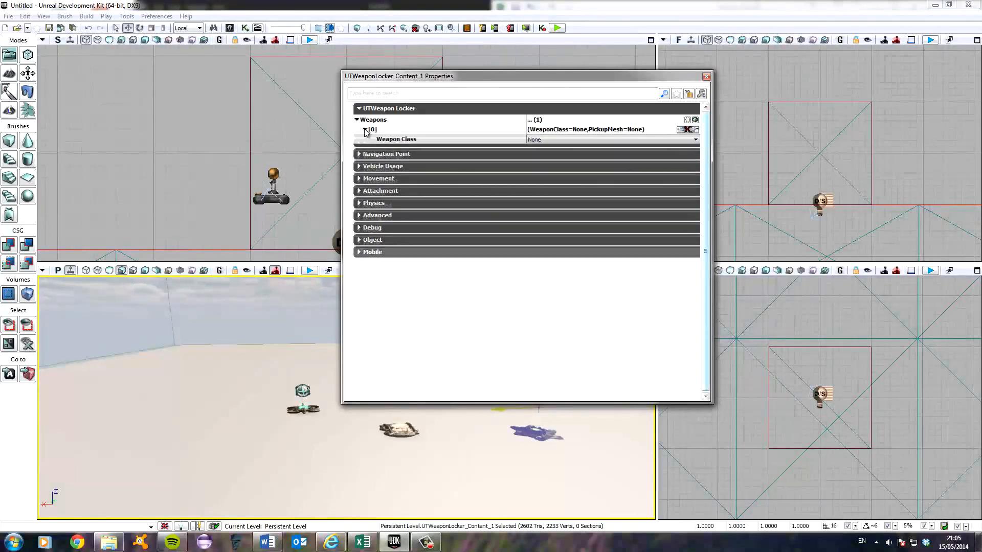
{"action": "left_click", "coordinate": [694, 139]}
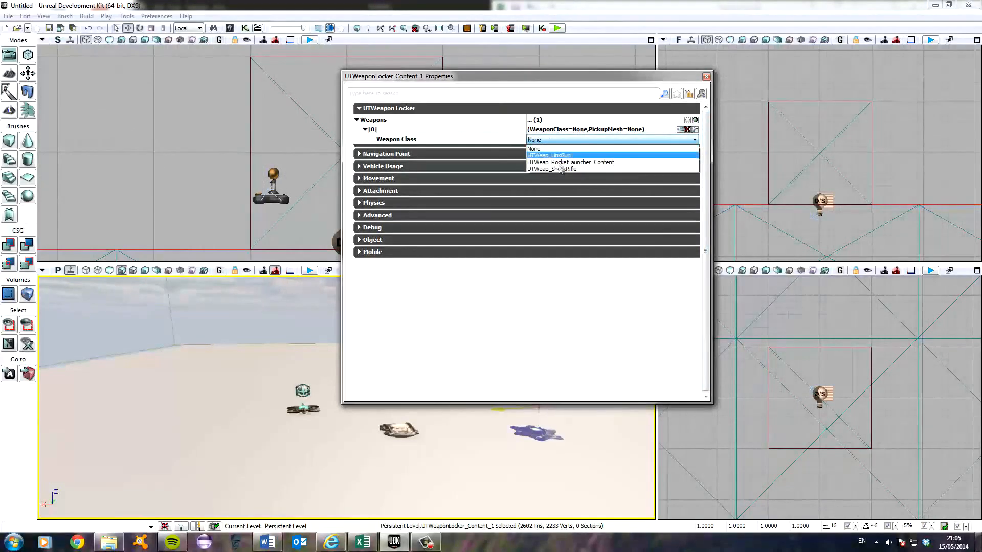
{"action": "left_click", "coordinate": [549, 156]}
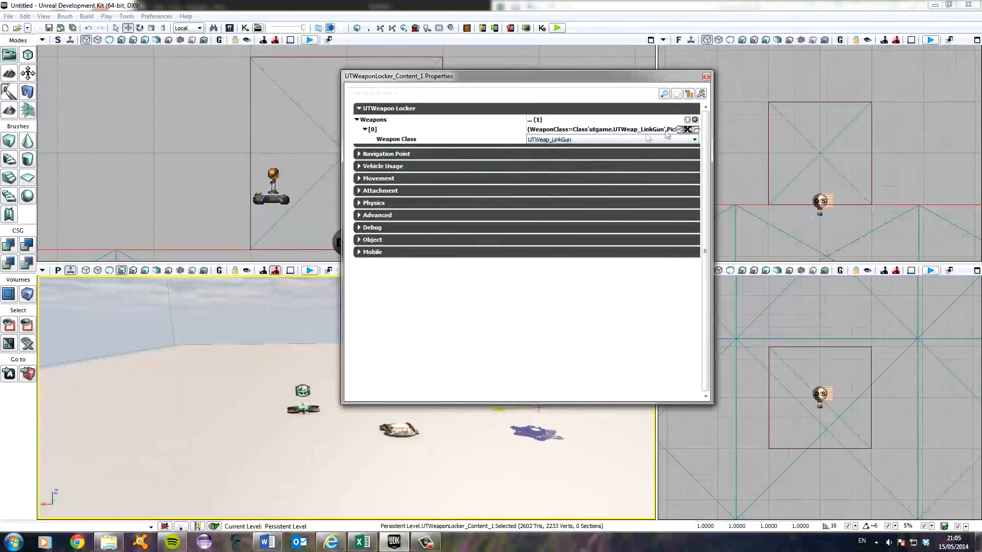
{"action": "left_click", "coordinate": [688, 120]}
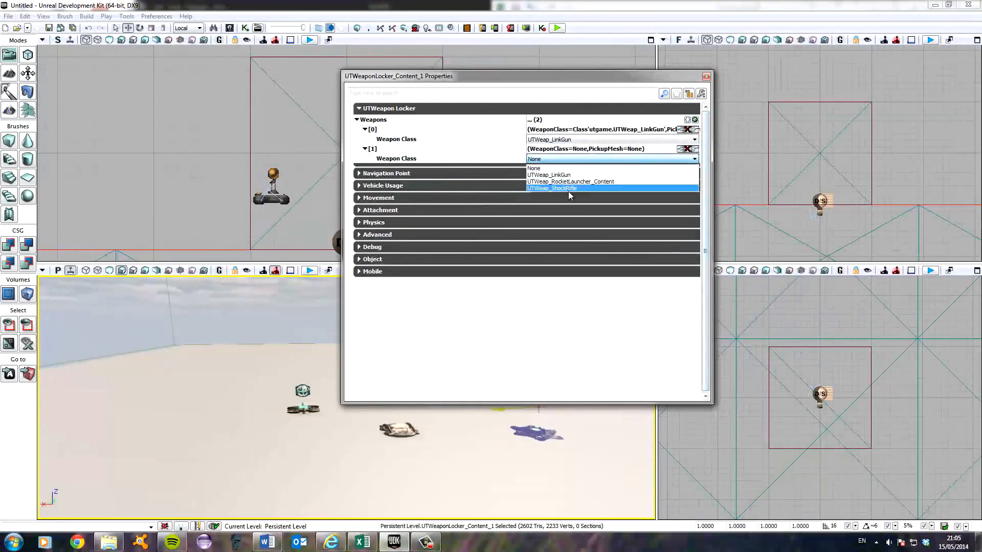
{"action": "left_click", "coordinate": [570, 181]}
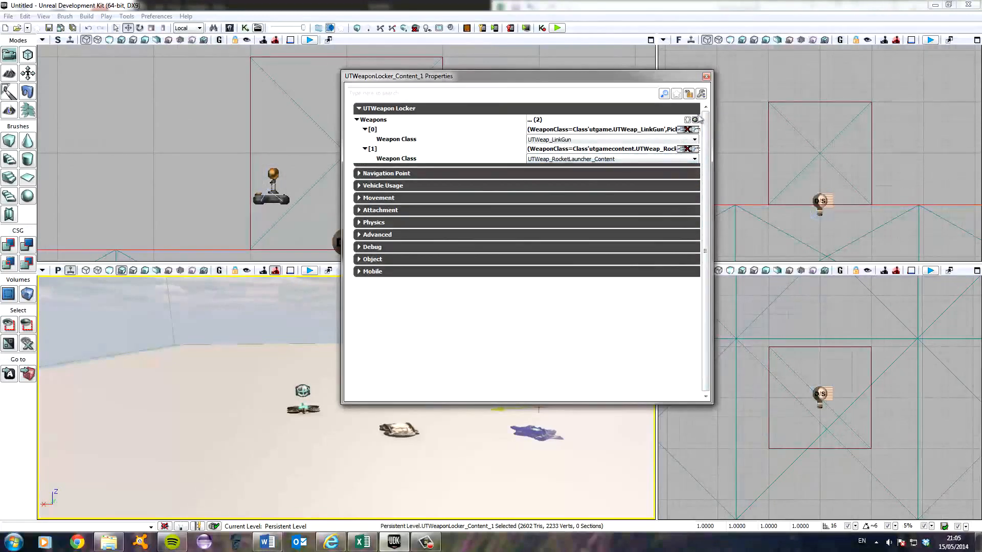
{"action": "left_click", "coordinate": [686, 120]}
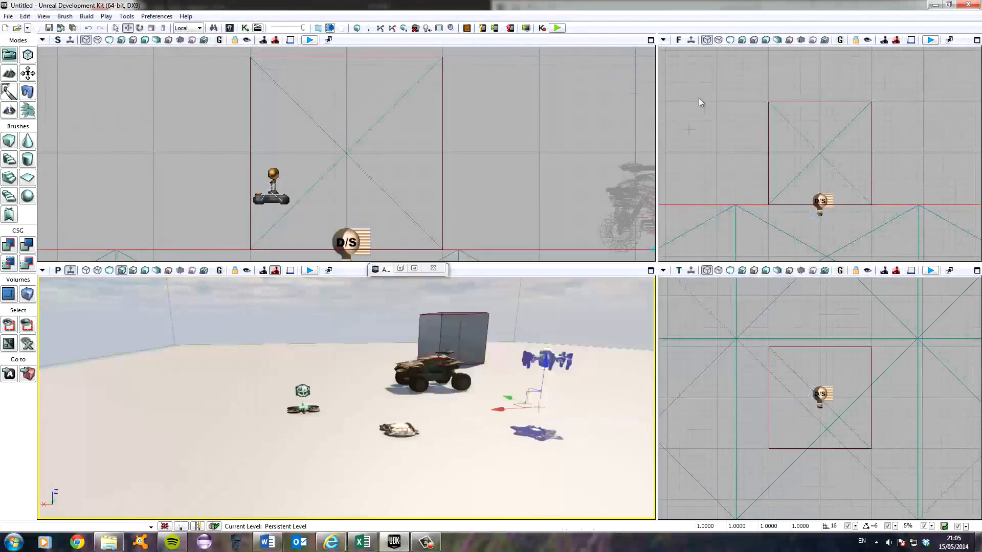
Play the map in editor from the perspective viewport with Play from Here
{"action": "left_click", "coordinate": [535, 432]}
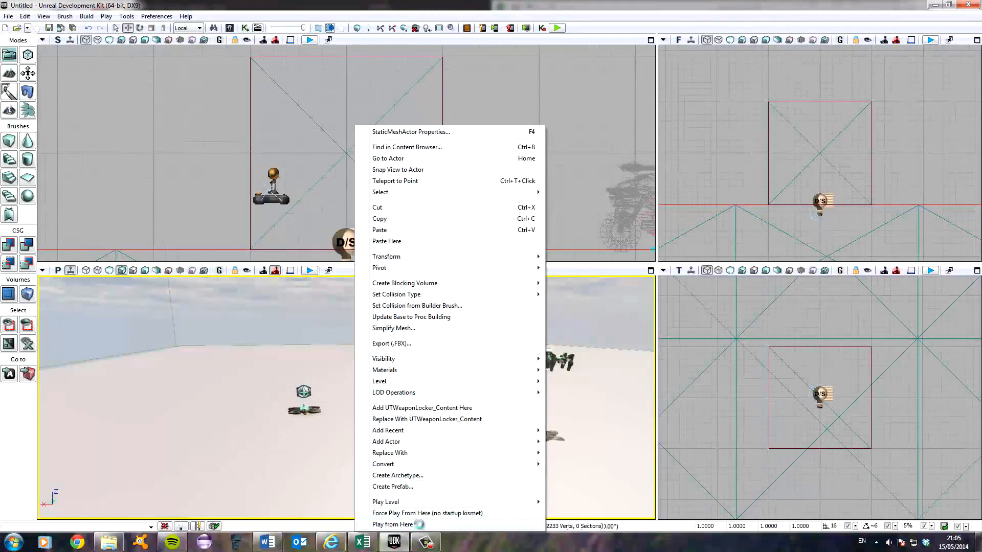
{"action": "left_click", "coordinate": [392, 524]}
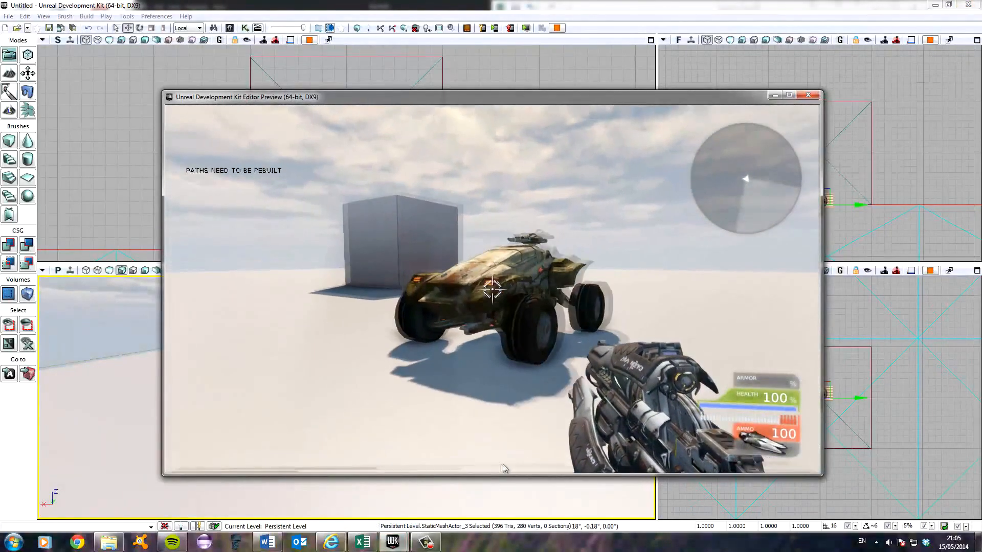